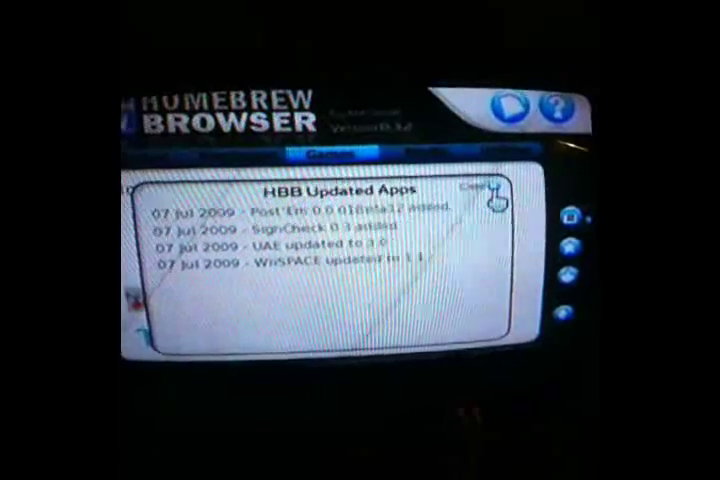
# Step: Close the HBB Updated Apps notice and scroll down through the emulator apps listing
pyautogui.click(488, 188)
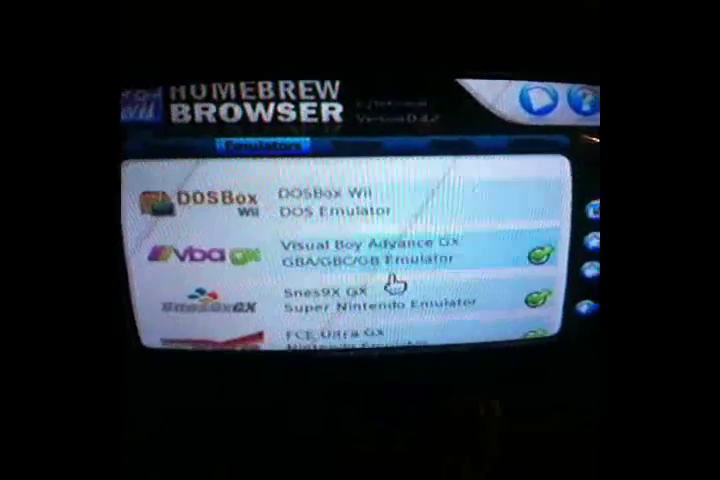
pyautogui.scroll(-3)
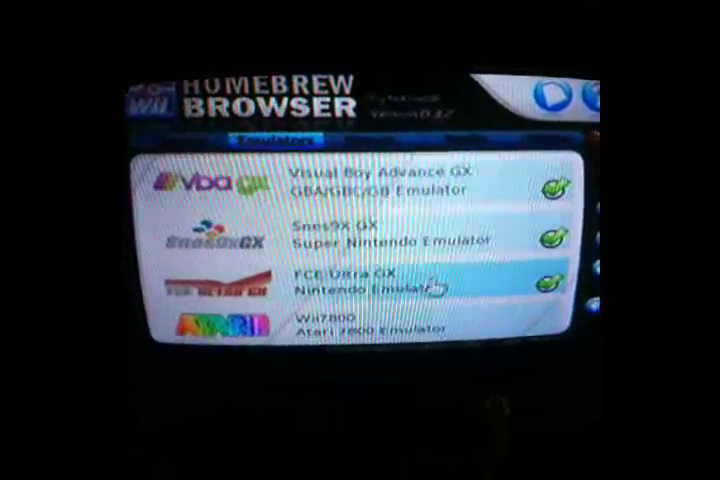
pyautogui.scroll(-3)
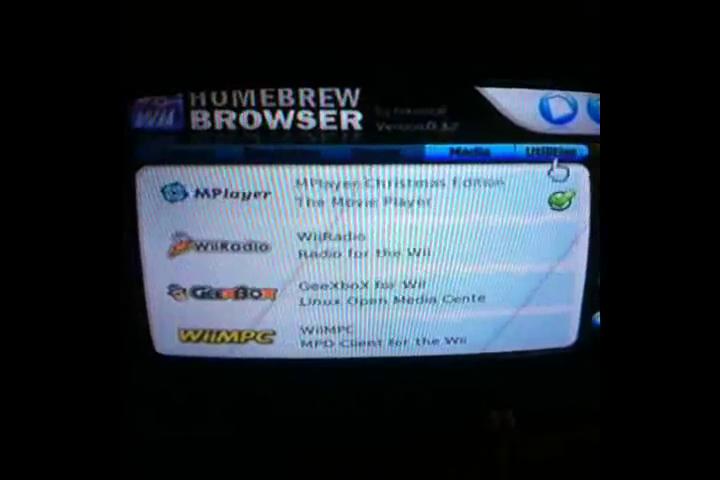
# Step: Scroll through the Utilities apps, then switch to the listing with WiiSPACE, OpenJazz and Wolfenstein 3D Wii
pyautogui.click(544, 152)
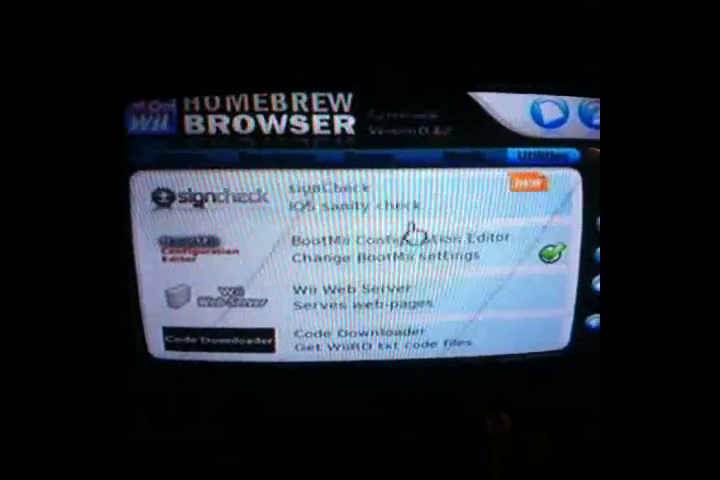
pyautogui.scroll(-3)
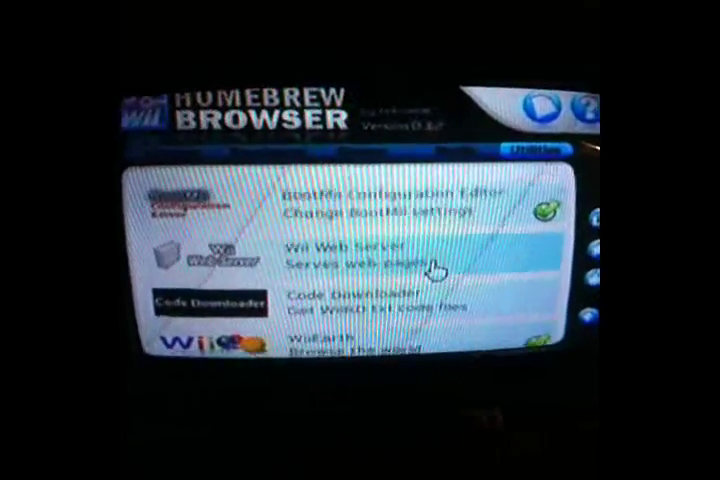
pyautogui.scroll(-3)
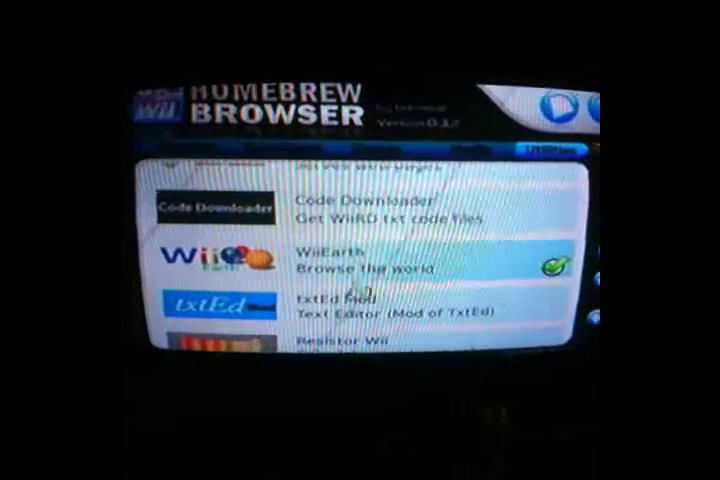
pyautogui.scroll(-3)
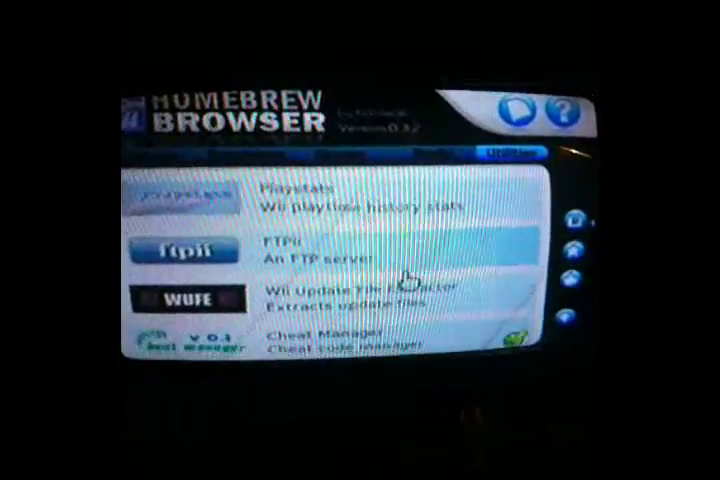
pyautogui.scroll(-3)
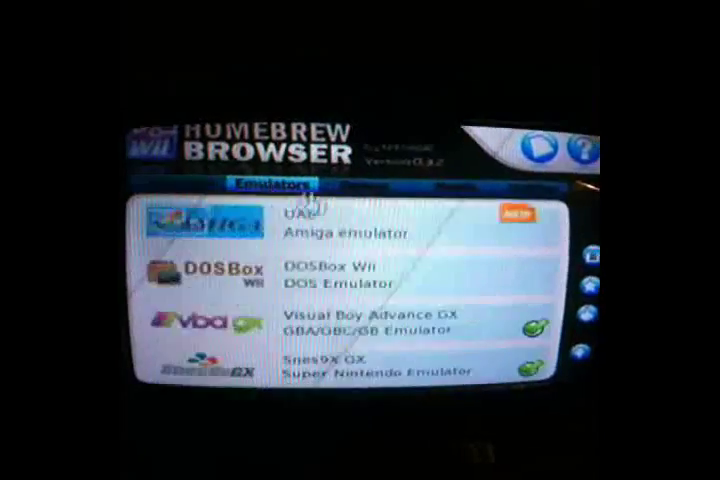
pyautogui.click(350, 192)
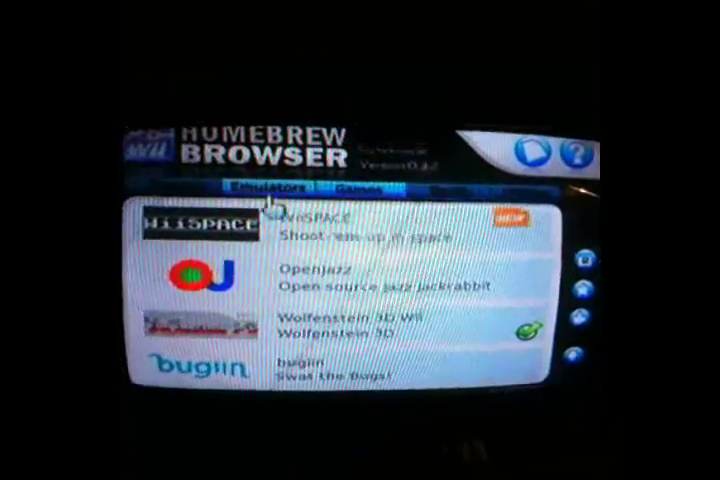